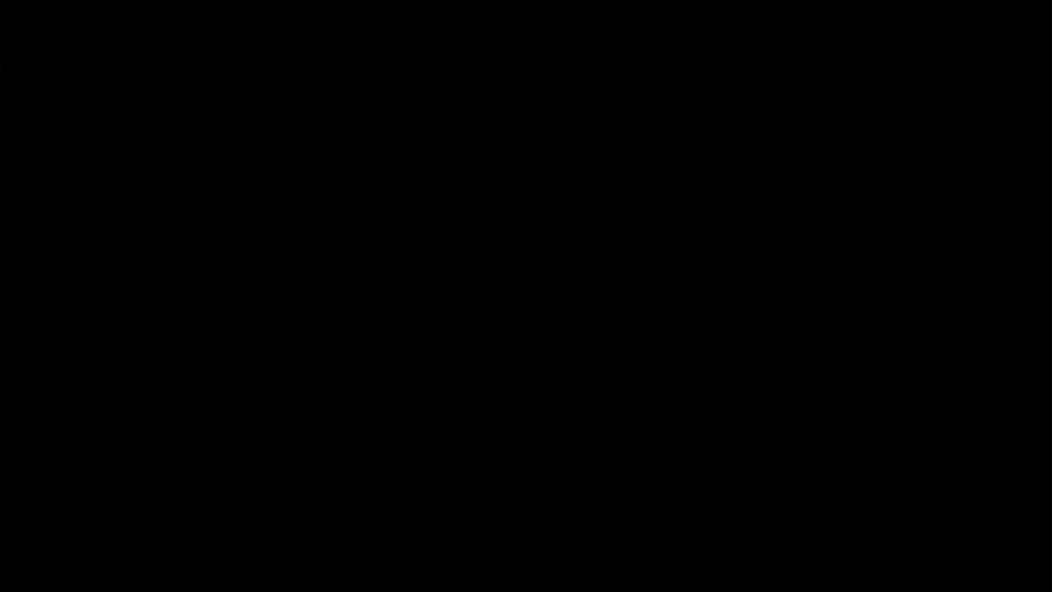
Type out the 'Devlog' title on the black intro card
type("Dev")
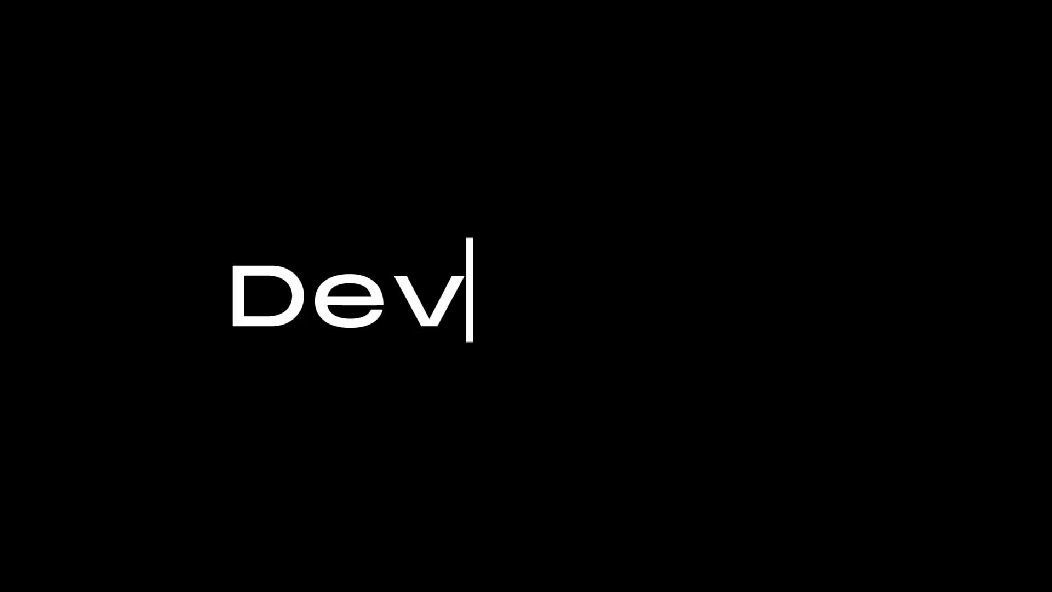
type("log")
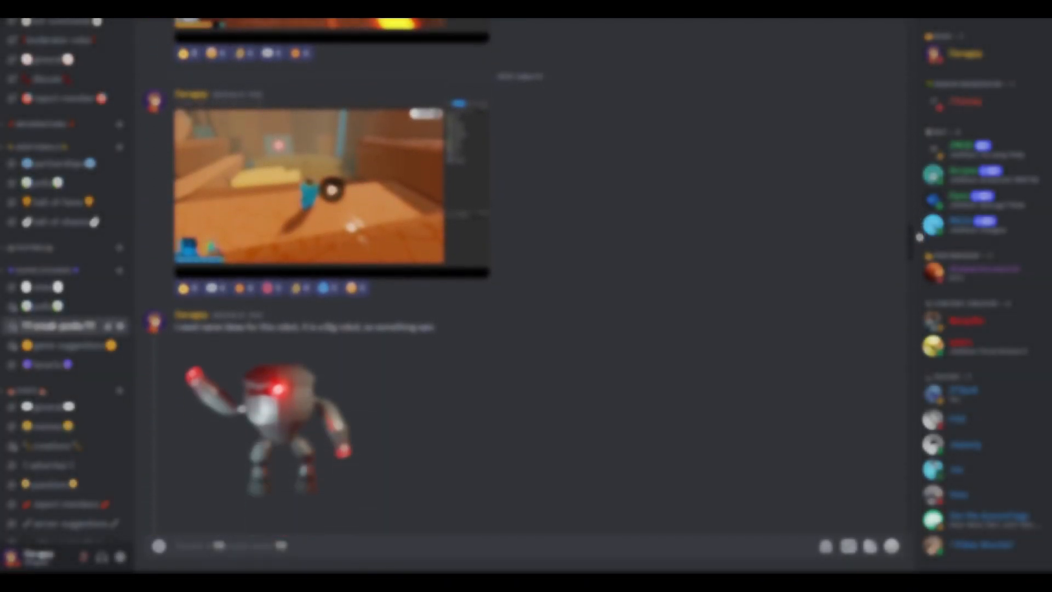
scroll("down", 3)
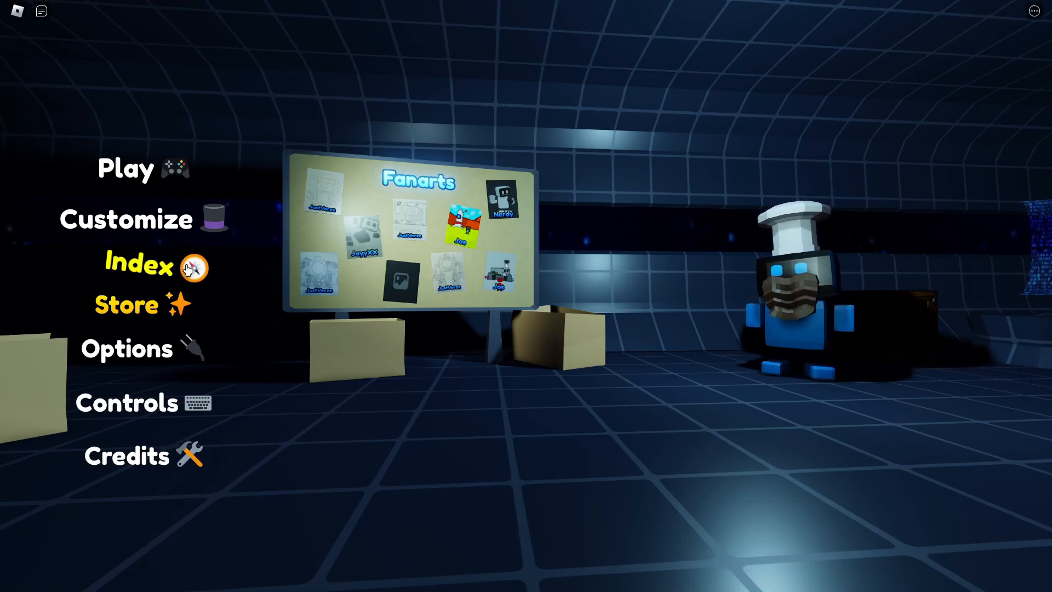
Open the Index, switch to the Enemys category, and try the locked enemy entry
left_click(139, 264)
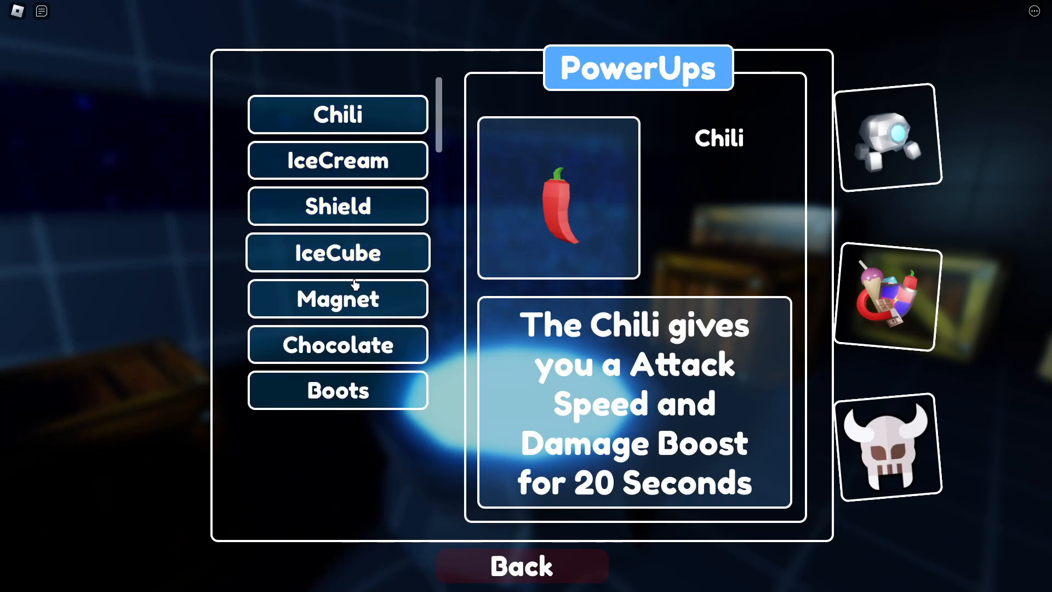
mouse_move(502, 308)
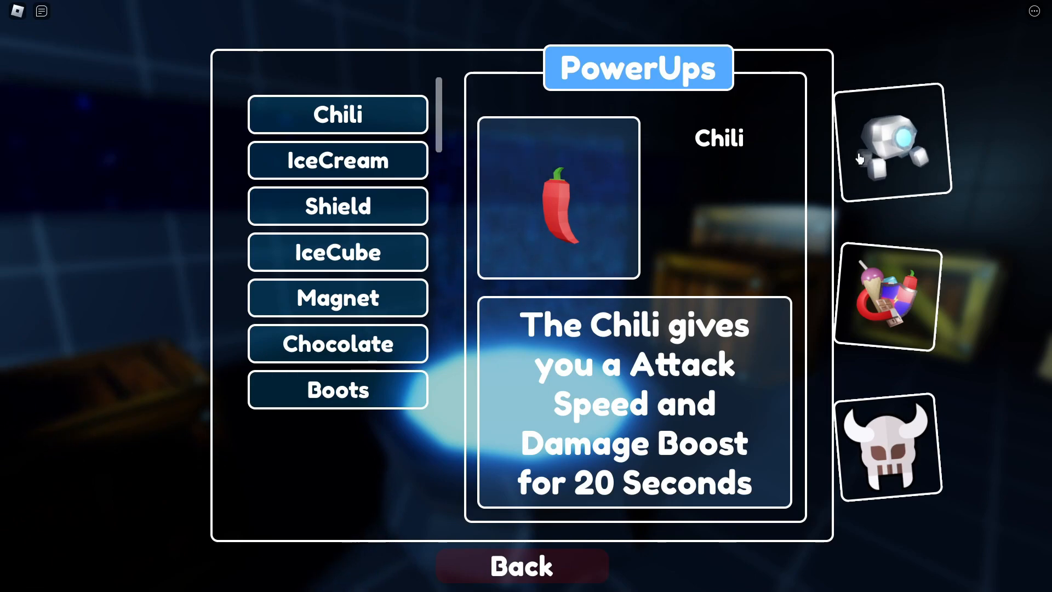
left_click(893, 138)
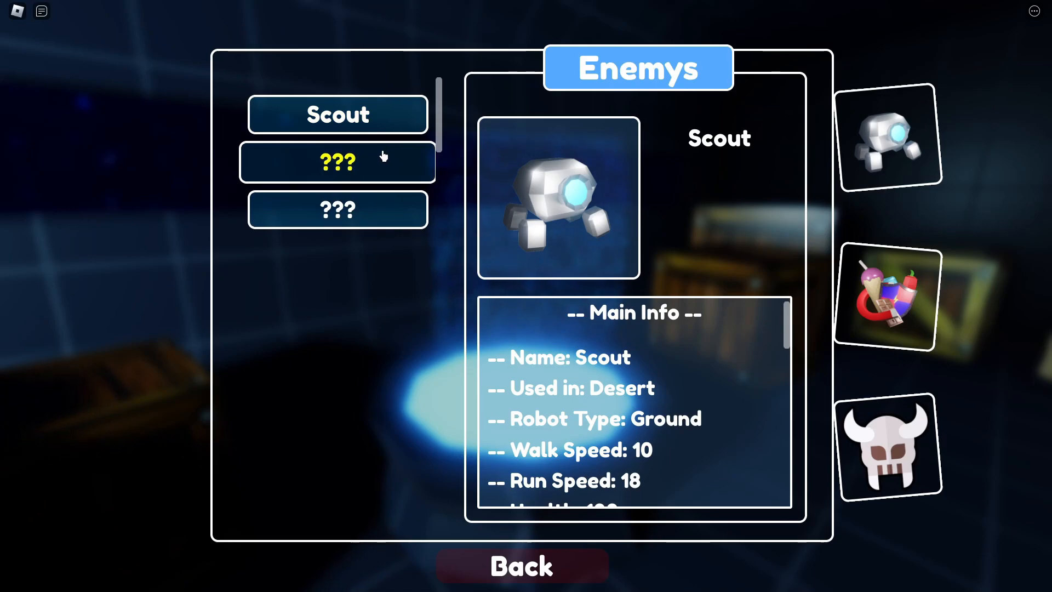
left_click(520, 565)
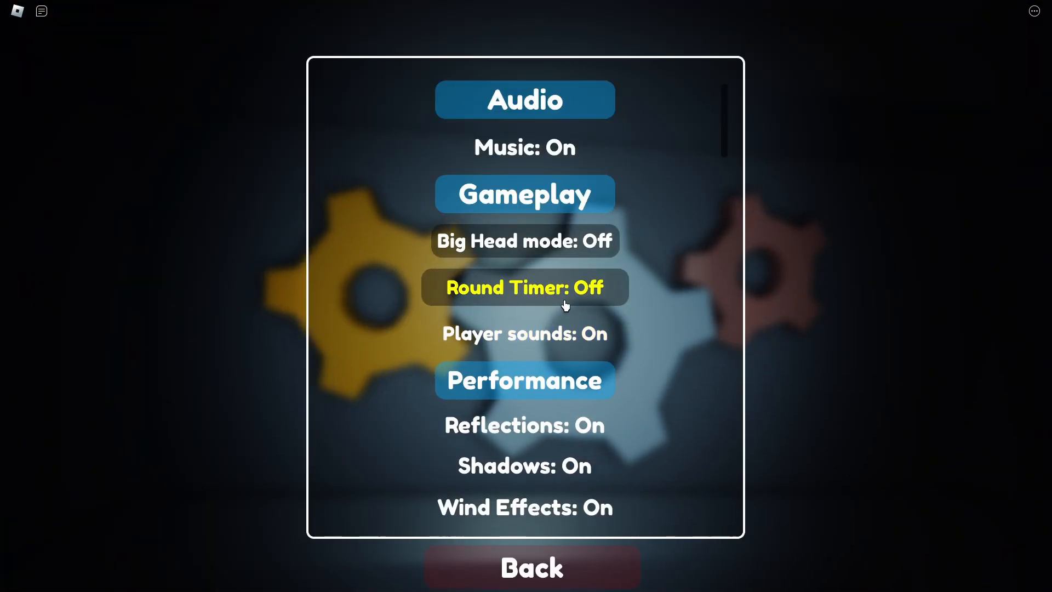
Scroll the Options list to performance settings and toggle Shadows
scroll("down", 3)
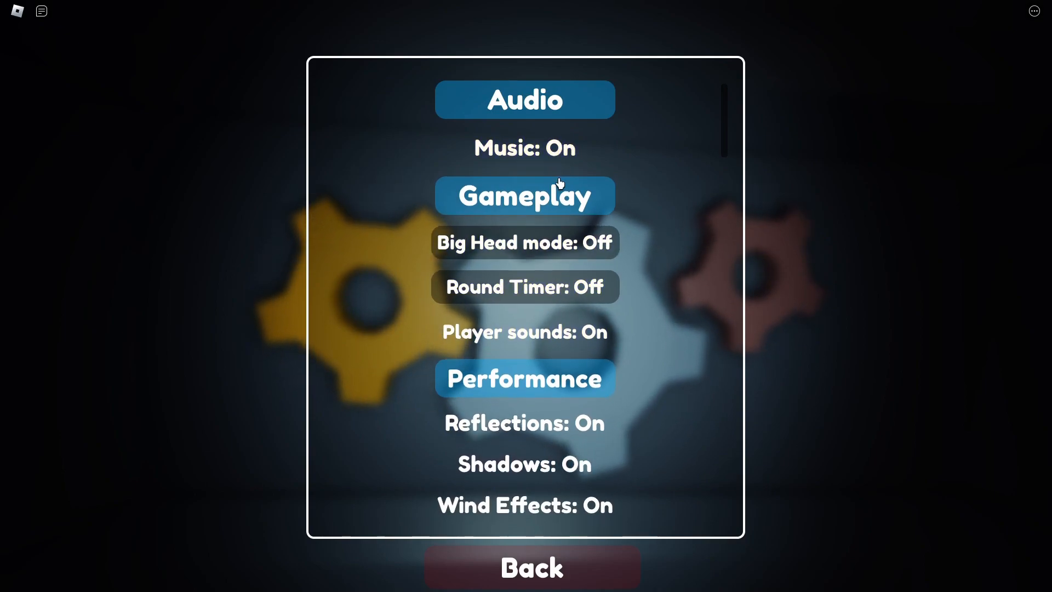
scroll("down", 3)
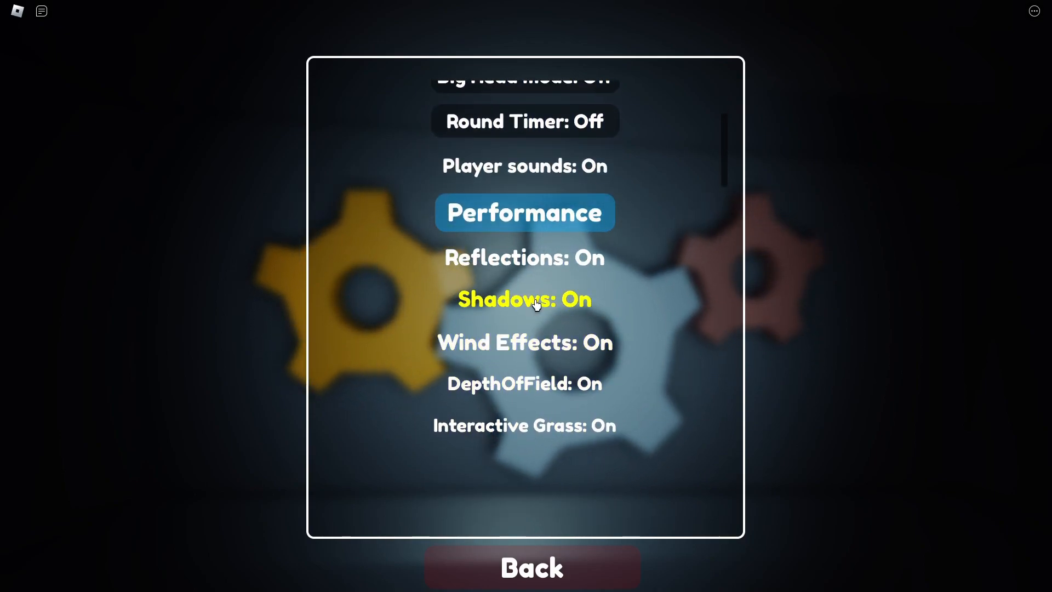
left_click(530, 566)
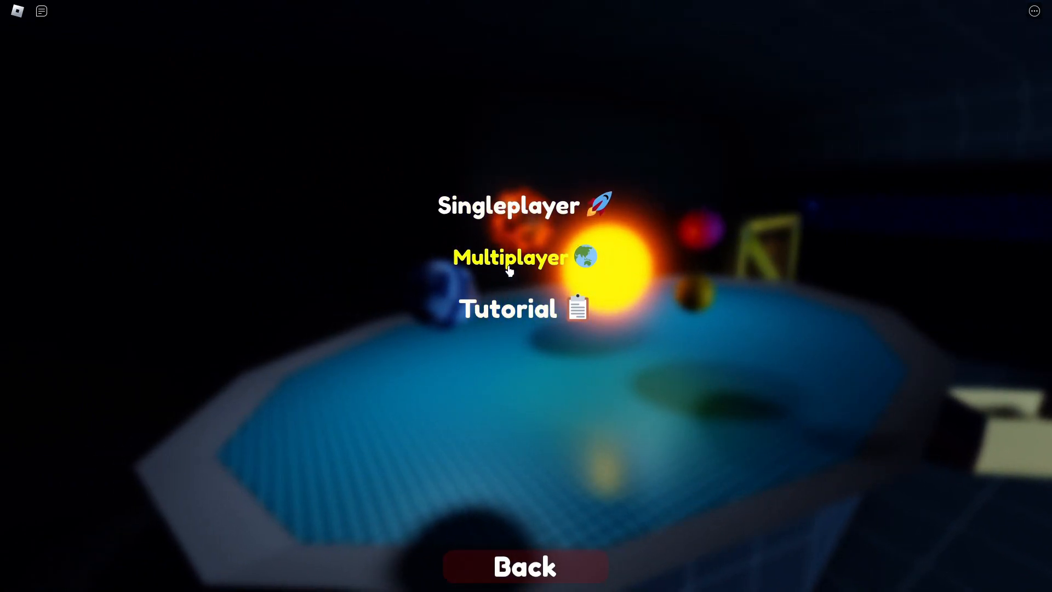
View the Multiplayer modes Race and SpeedRun, go back, then reach map select
left_click(510, 257)
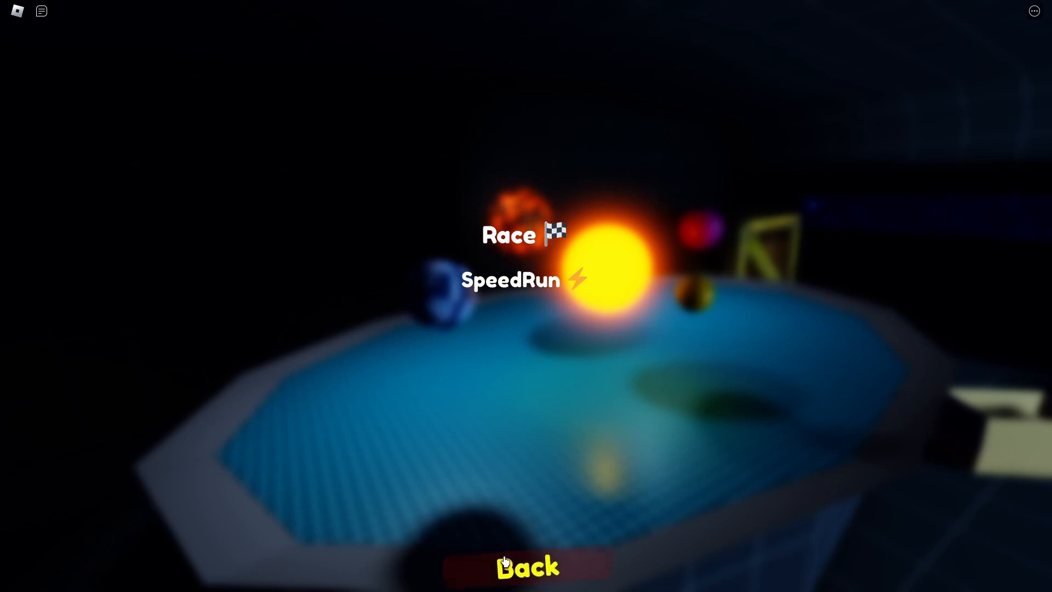
left_click(525, 565)
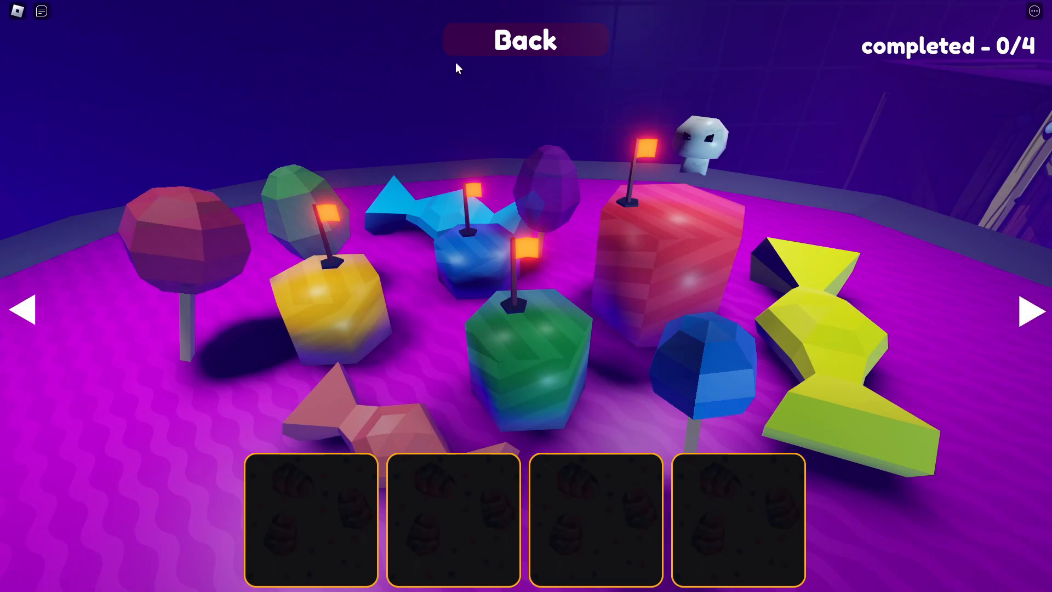
left_click(525, 39)
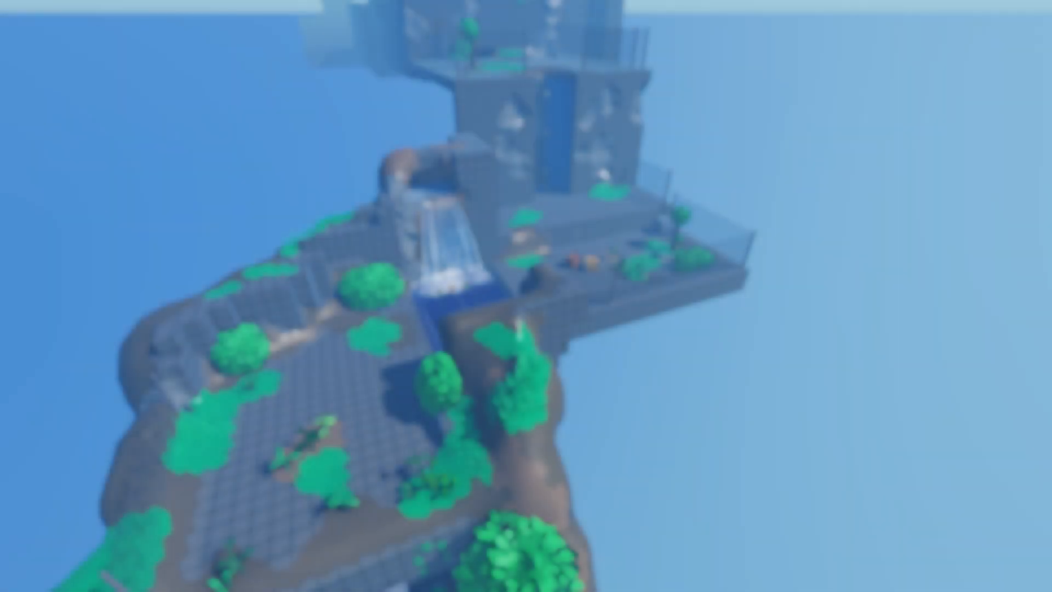